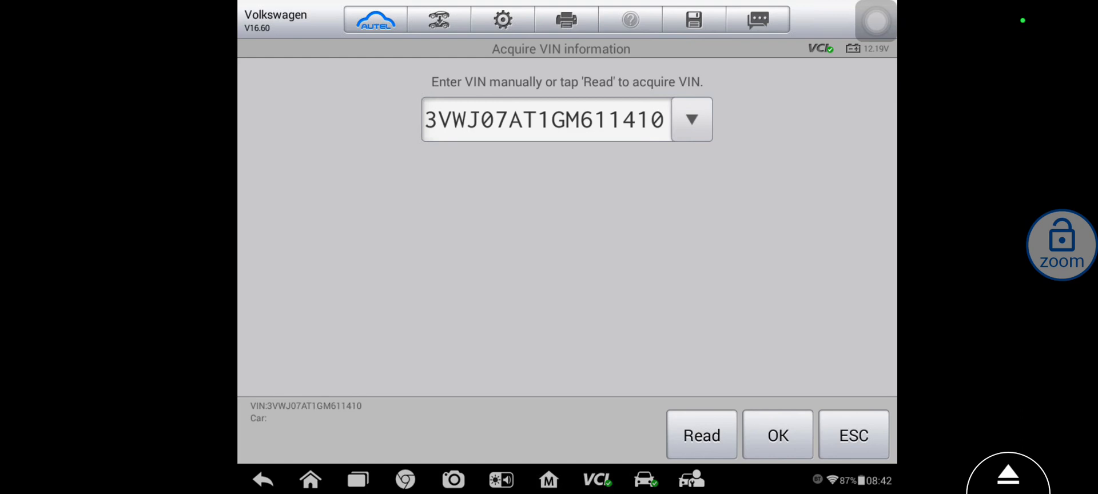
Accept the VIN, choose Sedan body style and confirm the 2016 Beetle profile.
{"action": "left_click", "coordinate": [778, 435]}
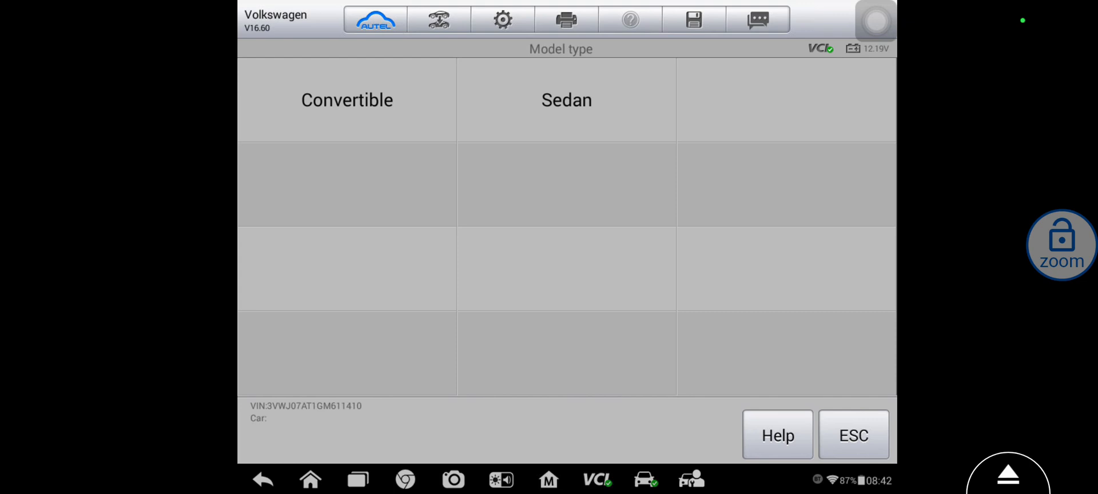
{"action": "left_click", "coordinate": [568, 99]}
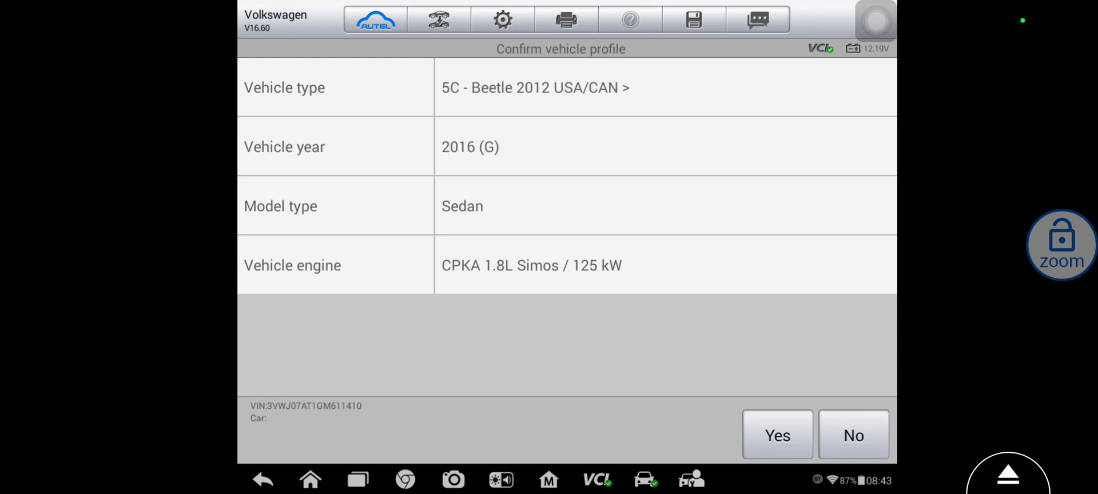
{"action": "left_click", "coordinate": [777, 435]}
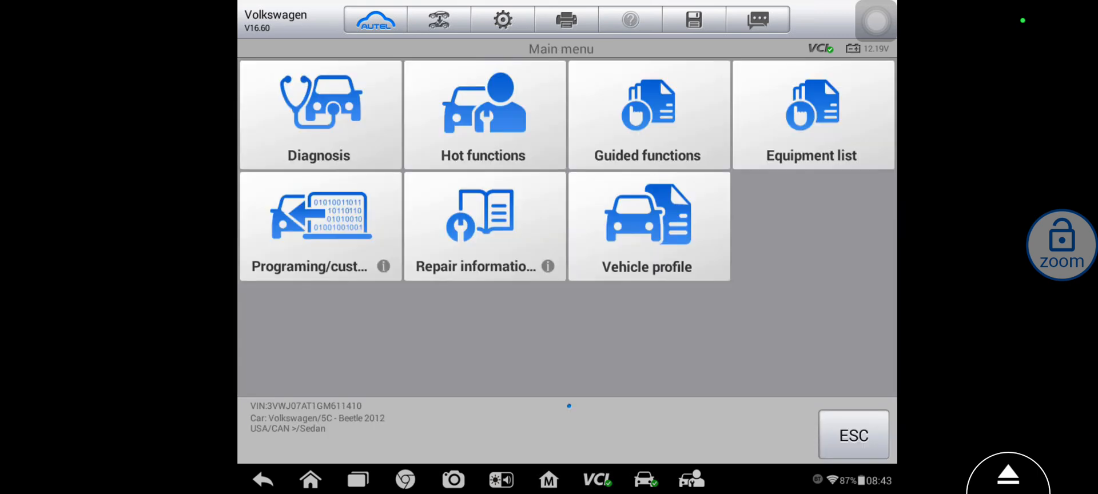
Go through Diagnosis and Control unit to the 01 Engine Control Module's trouble codes.
{"action": "left_click", "coordinate": [320, 114]}
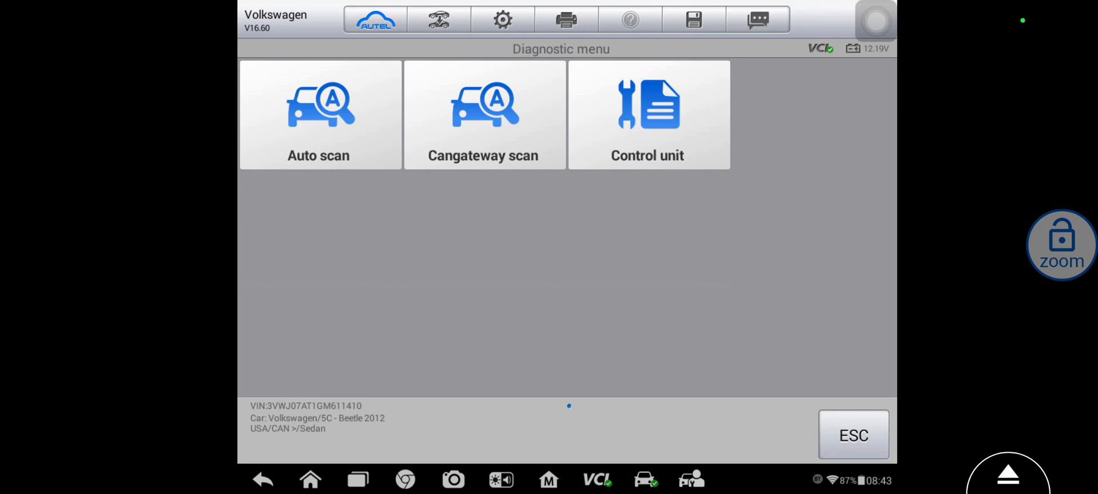
{"action": "left_click", "coordinate": [648, 114]}
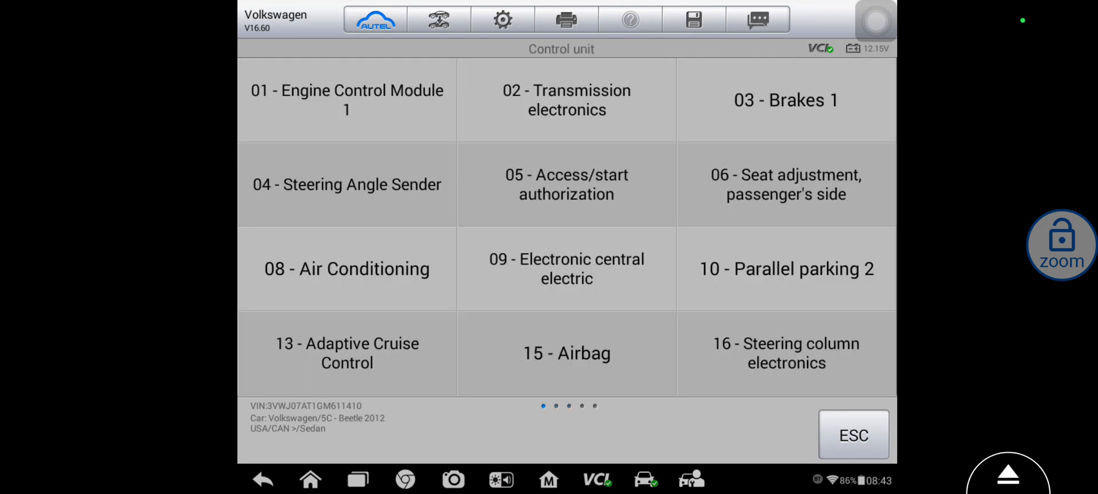
{"action": "left_click", "coordinate": [347, 99]}
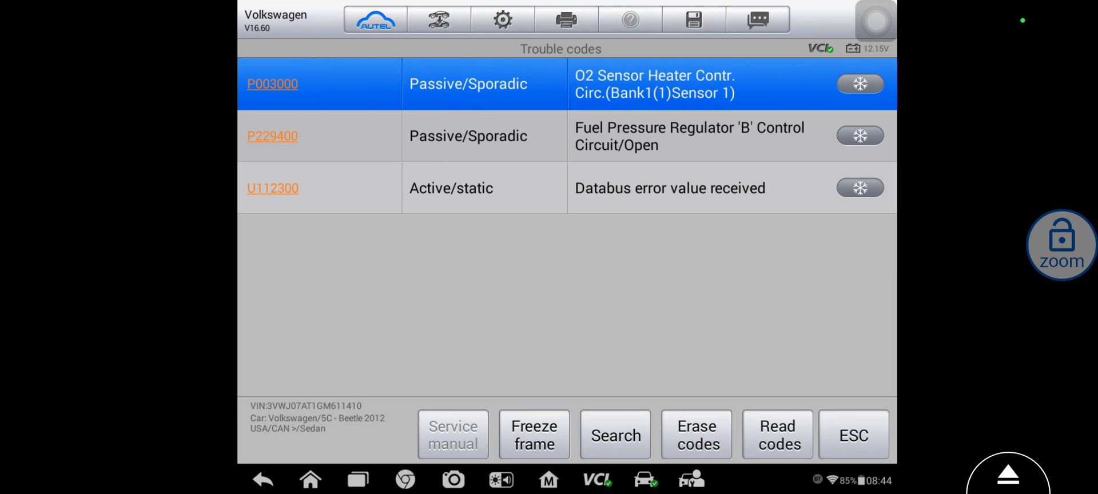
{"action": "left_click", "coordinate": [854, 435]}
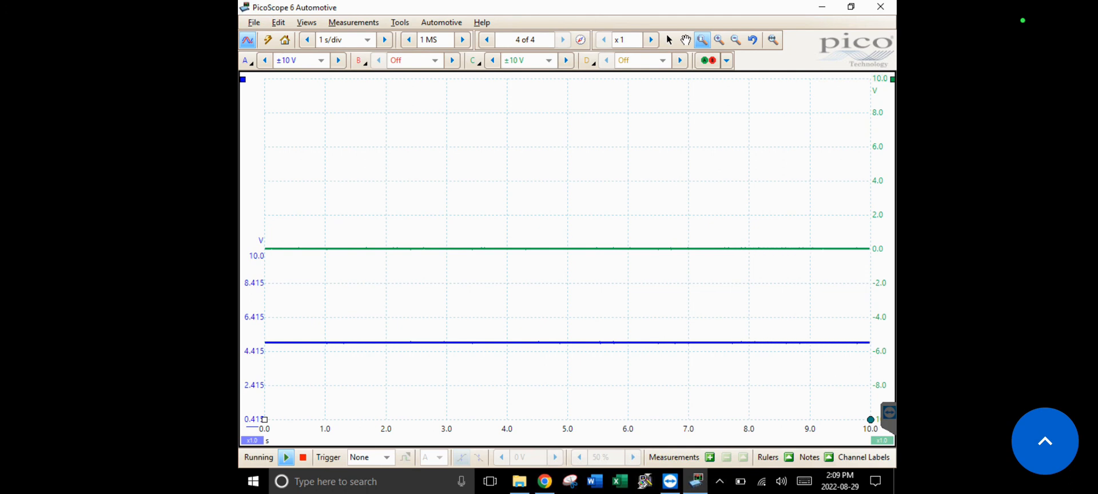
Stop the capture on the cranking buffer showing green pulses amid blue dropouts.
{"action": "left_click", "coordinate": [558, 39]}
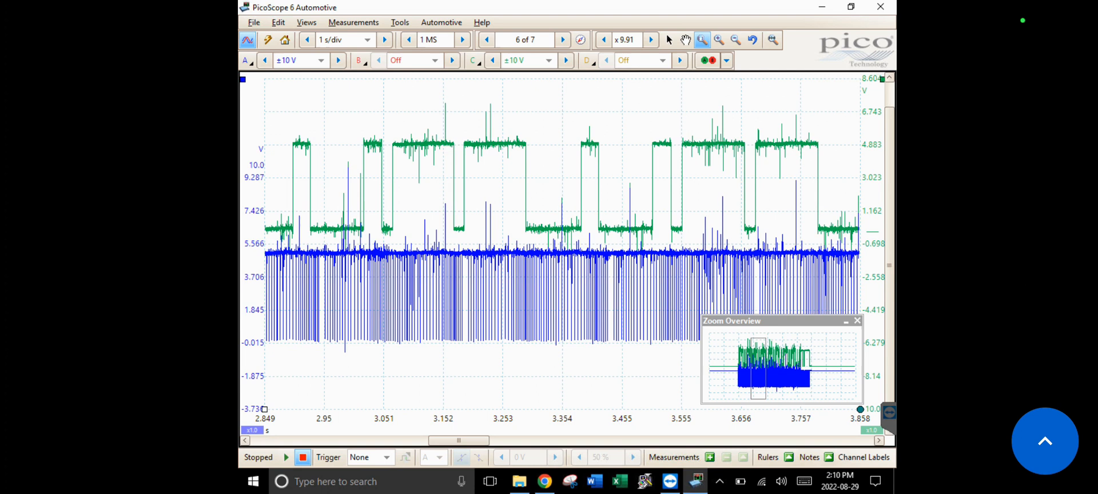
{"action": "left_click_drag", "start_coordinate": [277, 119], "coordinate": [551, 380]}
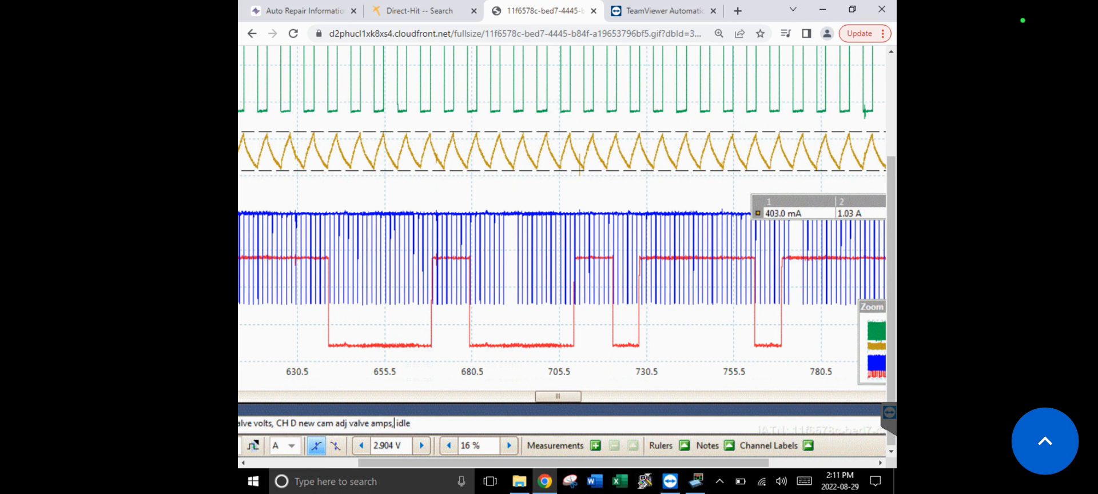
{"action": "left_click", "coordinate": [678, 480]}
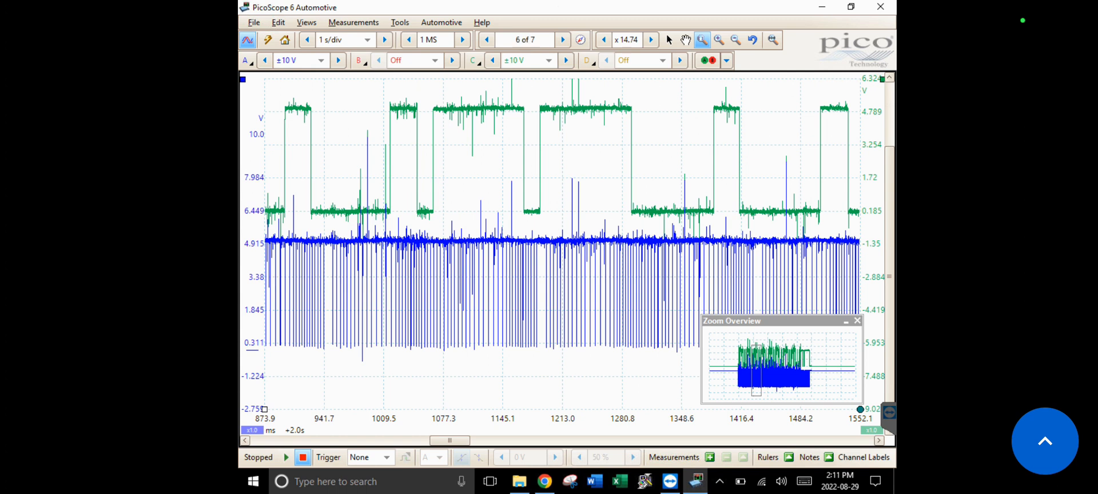
Zoom on the cranking section and line a time ruler up with the green trace's falling edge.
{"action": "left_click_drag", "start_coordinate": [270, 83], "coordinate": [327, 343]}
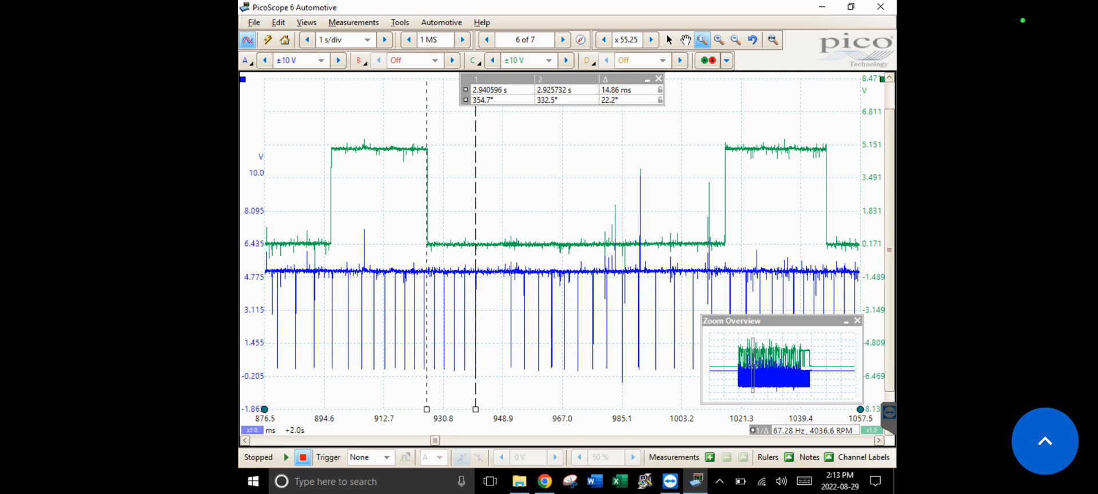
{"action": "mouse_move", "coordinate": [427, 408]}
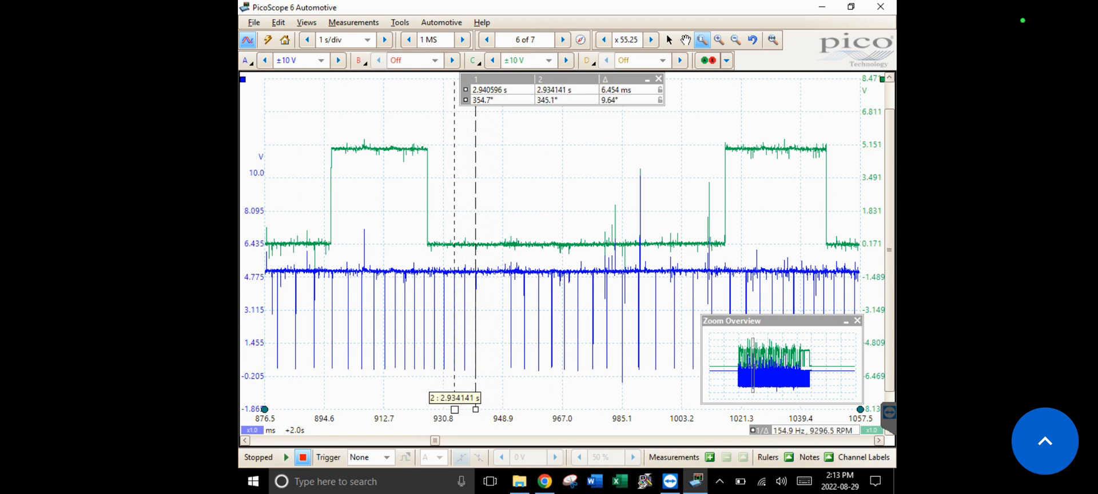
{"action": "left_click_drag", "start_coordinate": [454, 409], "coordinate": [435, 410]}
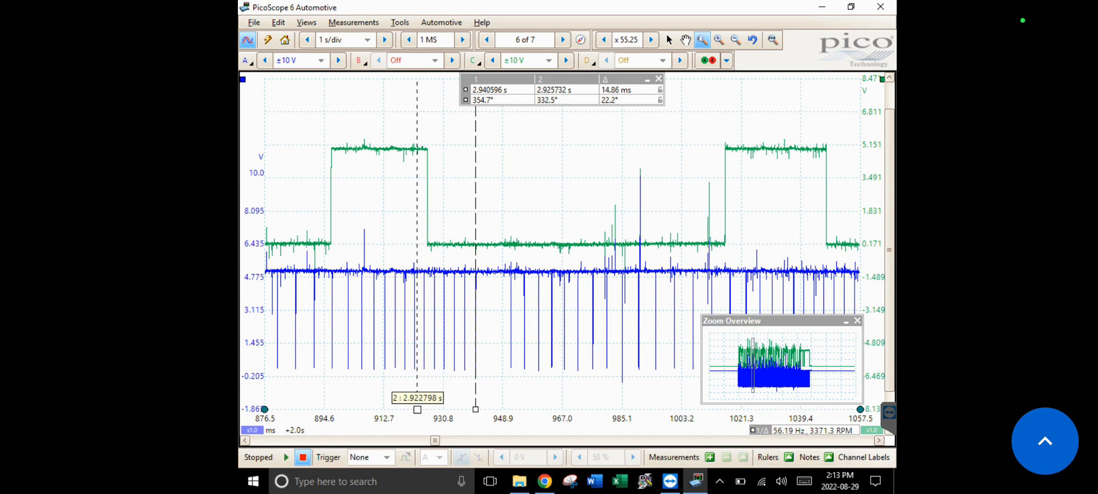
{"action": "left_click_drag", "start_coordinate": [416, 409], "coordinate": [408, 409]}
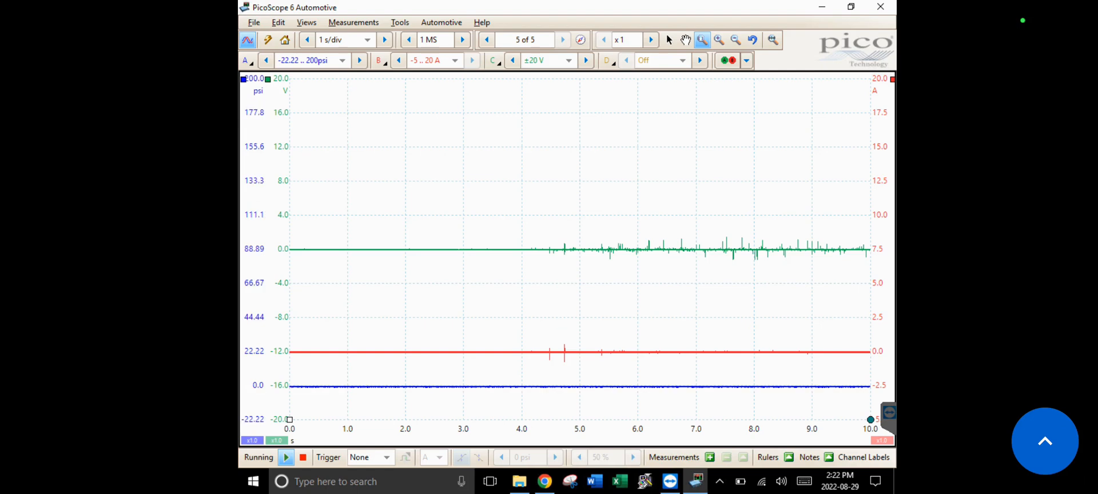
Capture the cranking compression pulses and freeze the acquisition on them.
{"action": "left_click", "coordinate": [562, 39]}
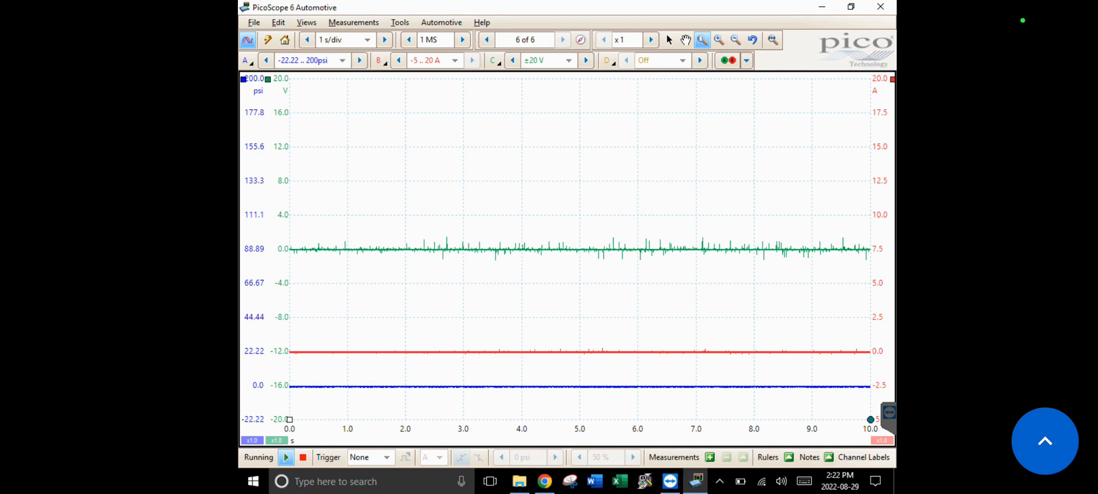
{"action": "left_click", "coordinate": [564, 39]}
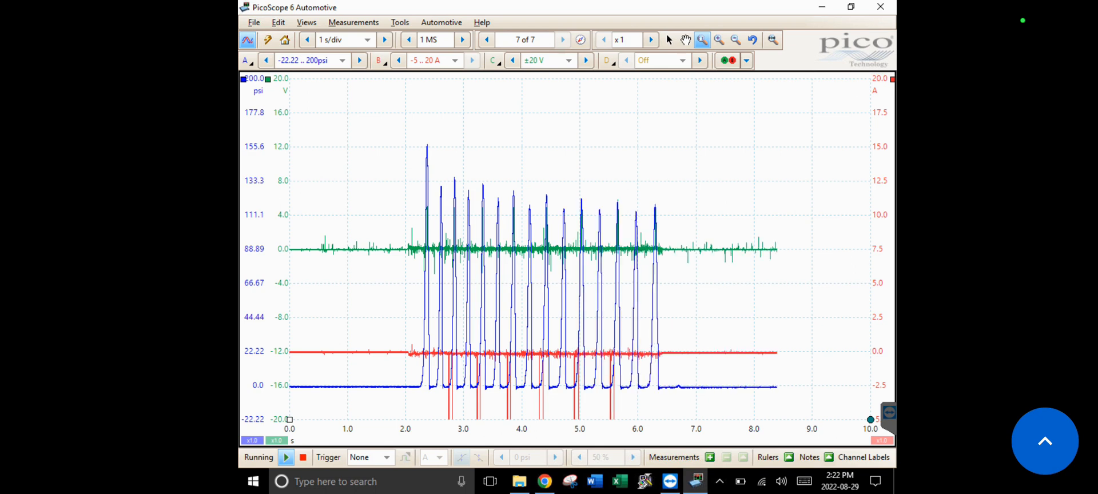
{"action": "left_click", "coordinate": [286, 458]}
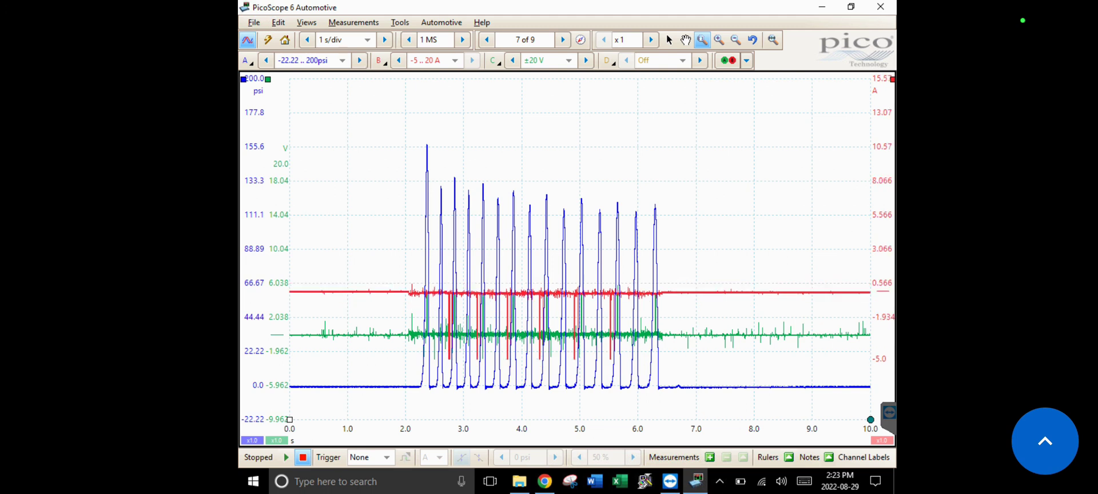
Zoom on a few compression pulses and walk the time ruler around the second pressure peak.
{"action": "left_click_drag", "start_coordinate": [481, 127], "coordinate": [529, 277]}
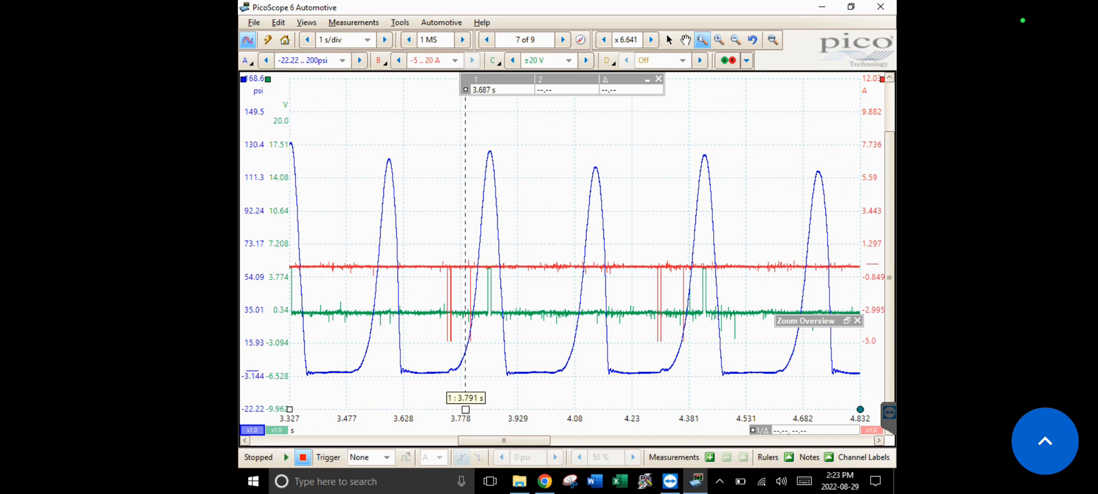
{"action": "left_click_drag", "start_coordinate": [465, 409], "coordinate": [490, 409]}
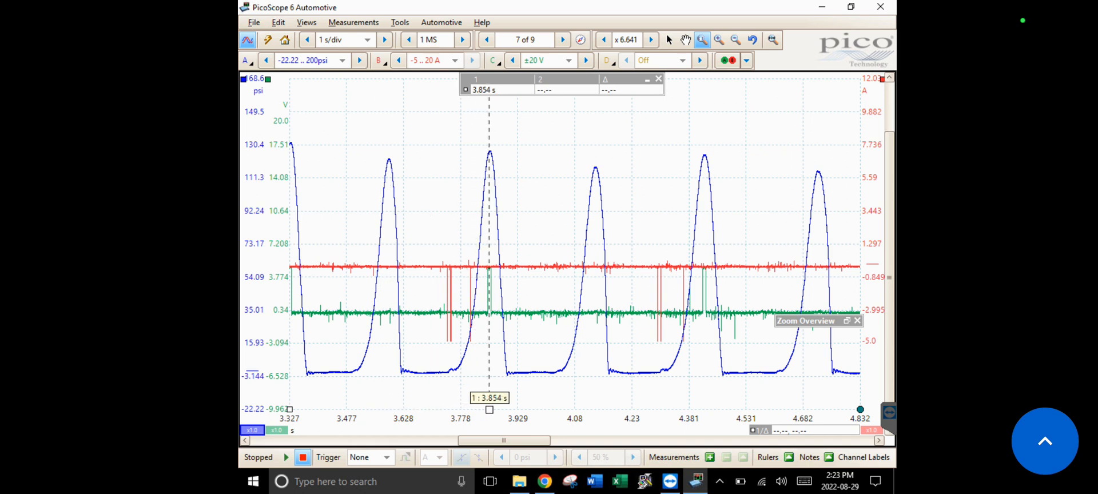
{"action": "left_click_drag", "start_coordinate": [490, 409], "coordinate": [467, 409]}
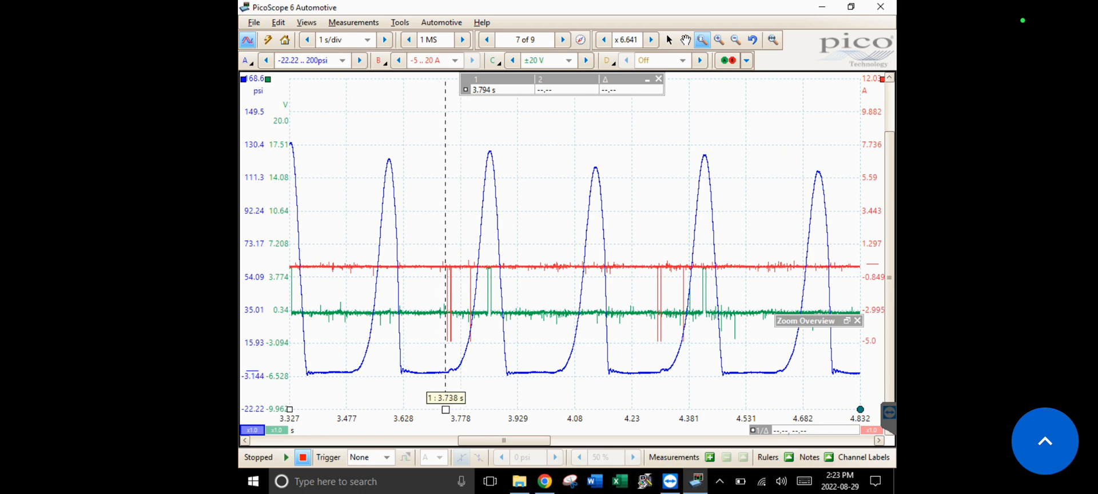
{"action": "left_click_drag", "start_coordinate": [445, 410], "coordinate": [459, 410]}
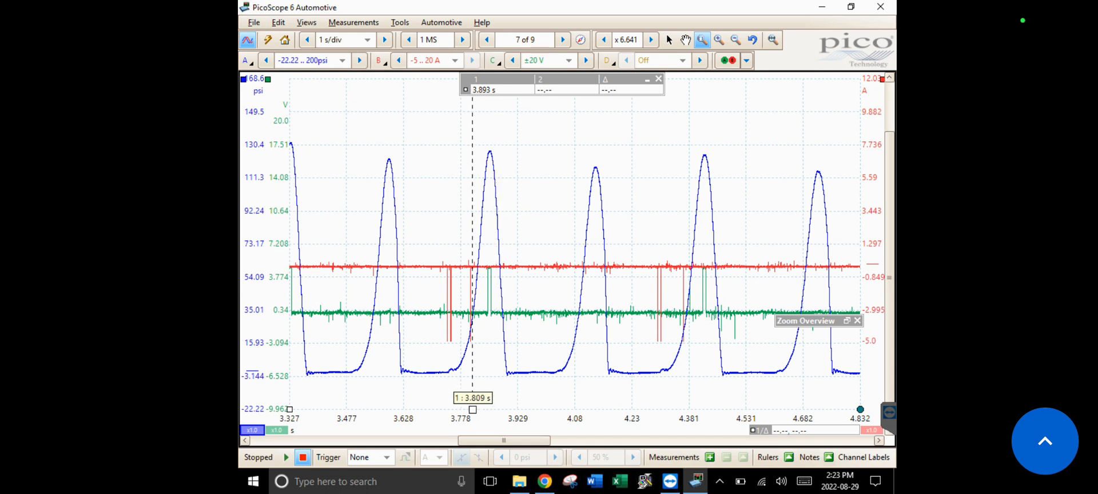
{"action": "left_click_drag", "start_coordinate": [473, 410], "coordinate": [498, 410]}
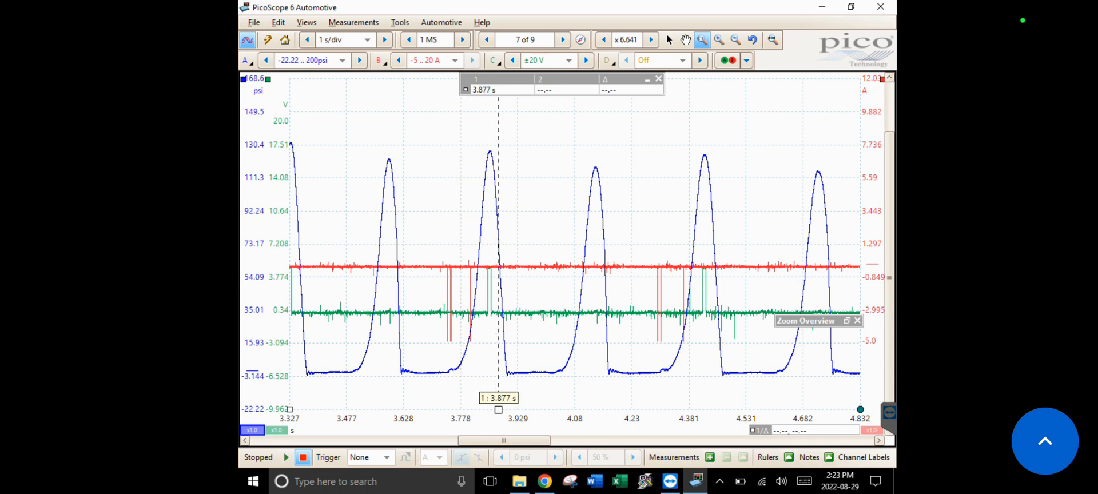
Check timing at the third and fourth peaks, then start a rotation ruler at the peak near 3.8 s.
{"action": "left_click_drag", "start_coordinate": [498, 409], "coordinate": [594, 410]}
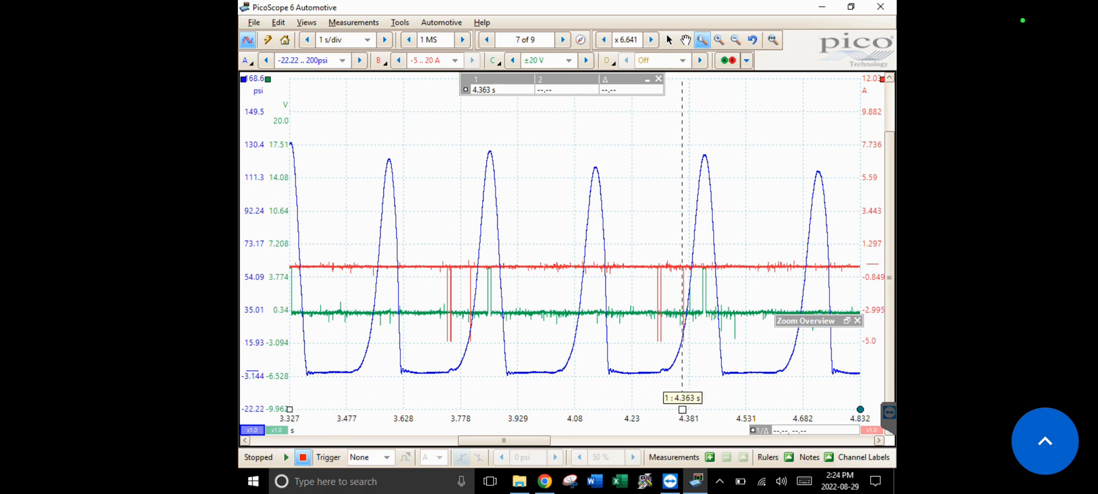
{"action": "left_click_drag", "start_coordinate": [683, 409], "coordinate": [578, 409]}
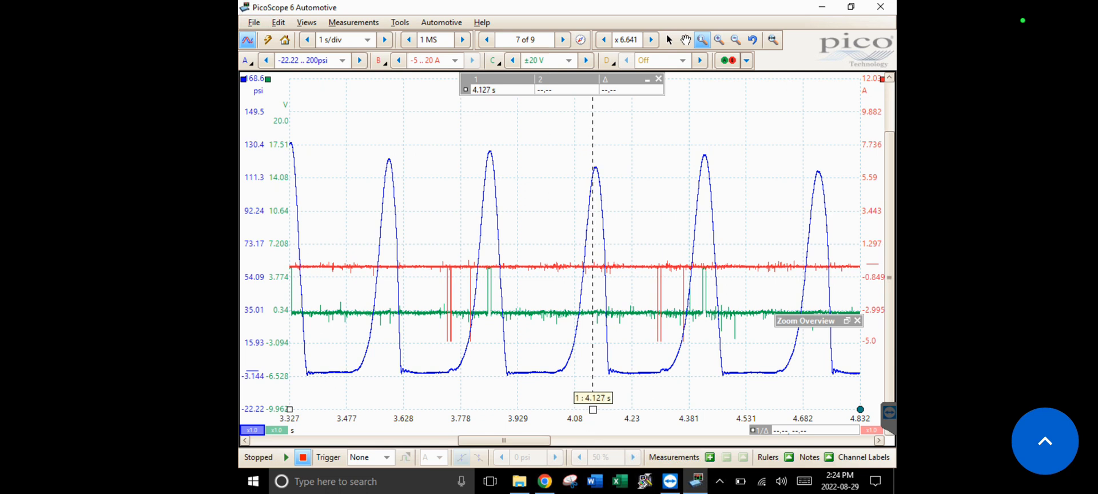
{"action": "left_click_drag", "start_coordinate": [591, 409], "coordinate": [581, 410]}
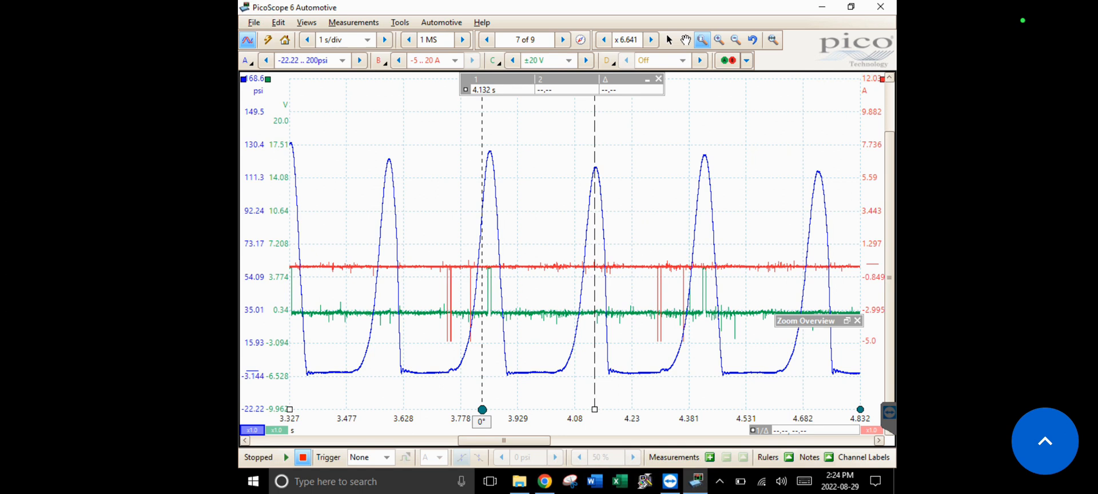
Span the rotation ruler 0–720° between pressure peaks with 4 partitions in degrees.
{"action": "left_click_drag", "start_coordinate": [482, 410], "coordinate": [488, 409]}
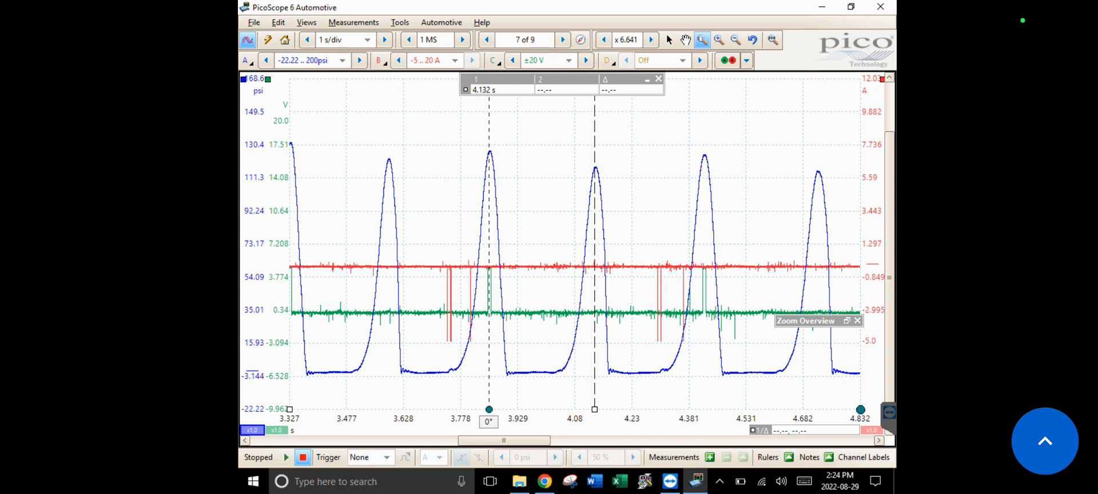
{"action": "left_click_drag", "start_coordinate": [860, 410], "coordinate": [748, 410]}
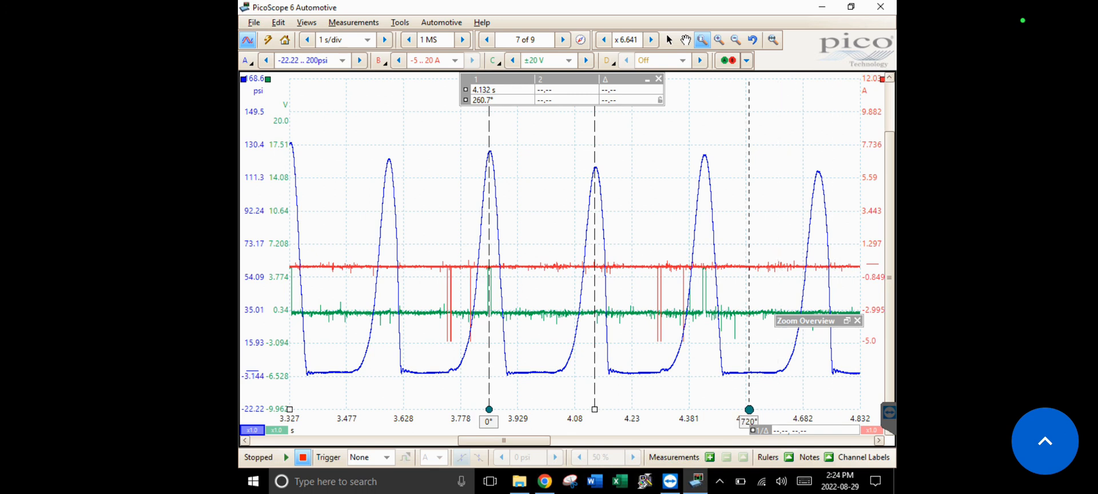
{"action": "left_click_drag", "start_coordinate": [748, 410], "coordinate": [705, 409]}
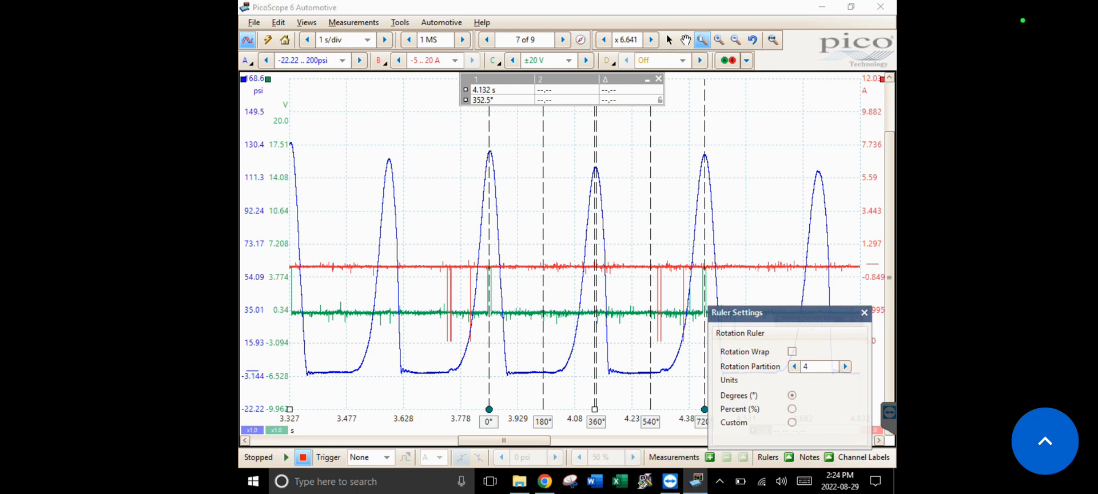
{"action": "left_click", "coordinate": [864, 312]}
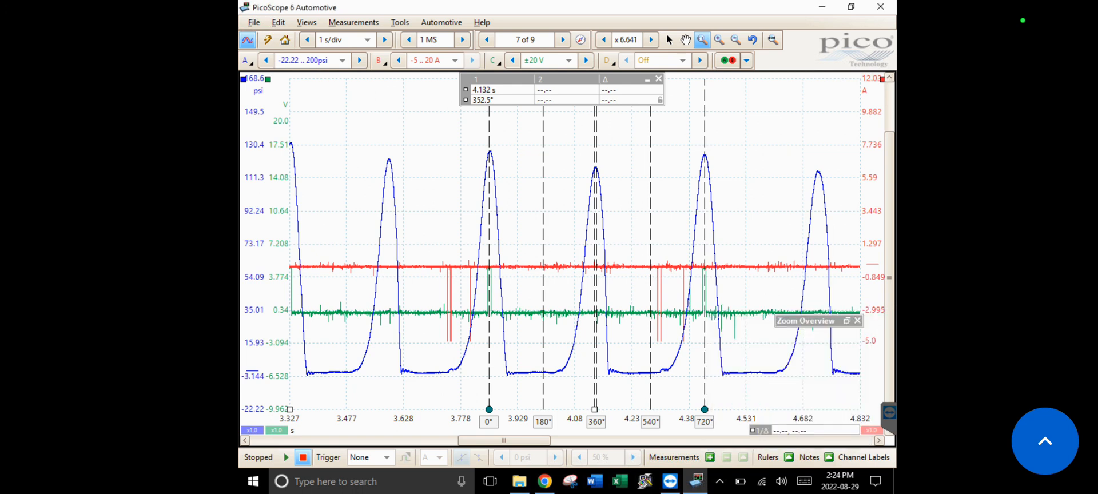
{"action": "left_click", "coordinate": [716, 39]}
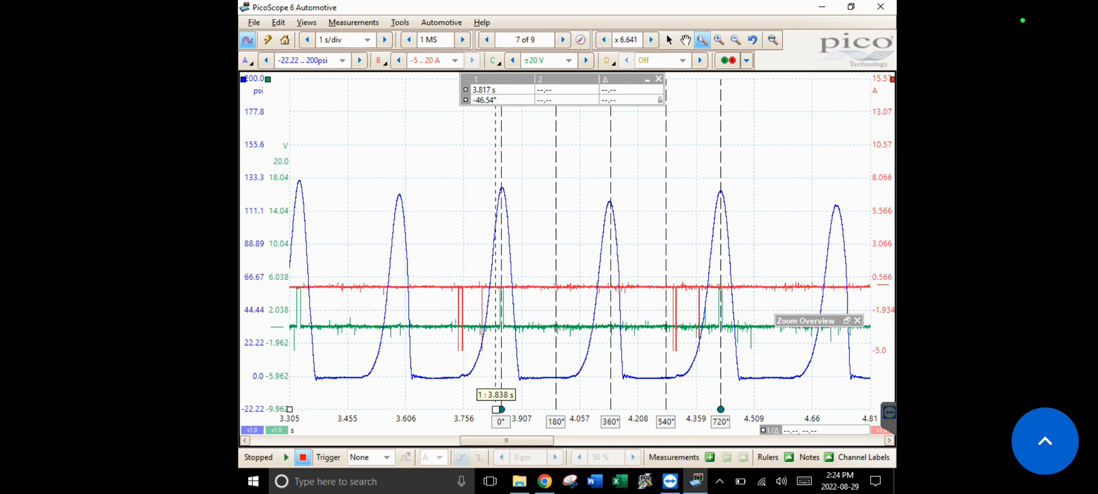
Set time ruler 1 on the 0° mark and add time ruler 2 near 360°, reading about 206.6 RPM.
{"action": "left_click_drag", "start_coordinate": [494, 410], "coordinate": [501, 409]}
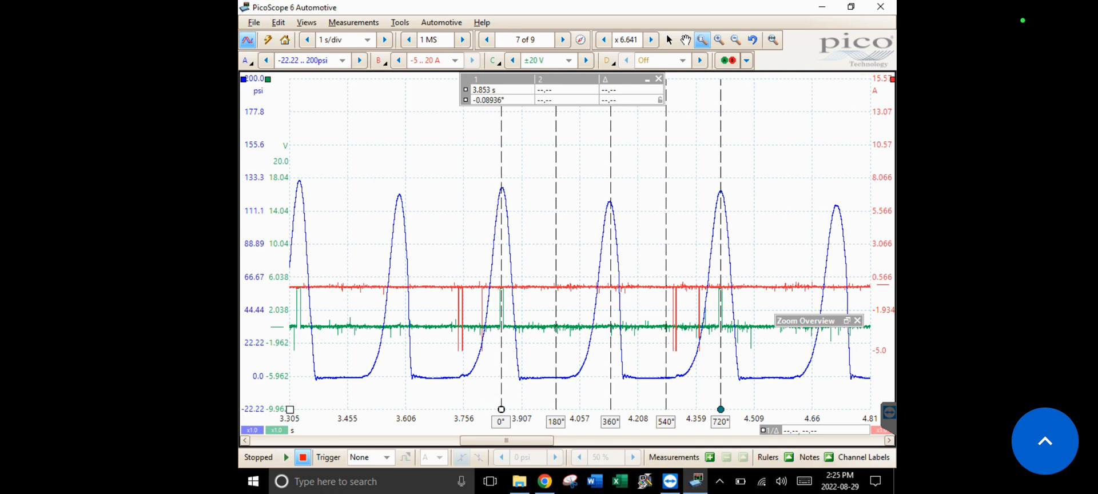
{"action": "left_click", "coordinate": [556, 401]}
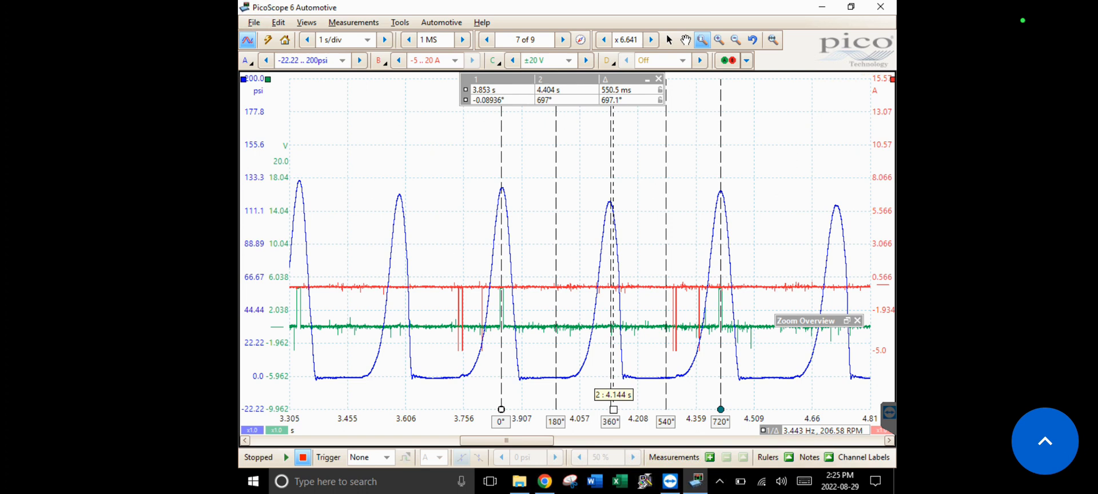
Move time ruler 2 around the rotation lines, finishing at about 718° to read roughly 105.5 RPM.
{"action": "left_click_drag", "start_coordinate": [613, 409], "coordinate": [604, 409]}
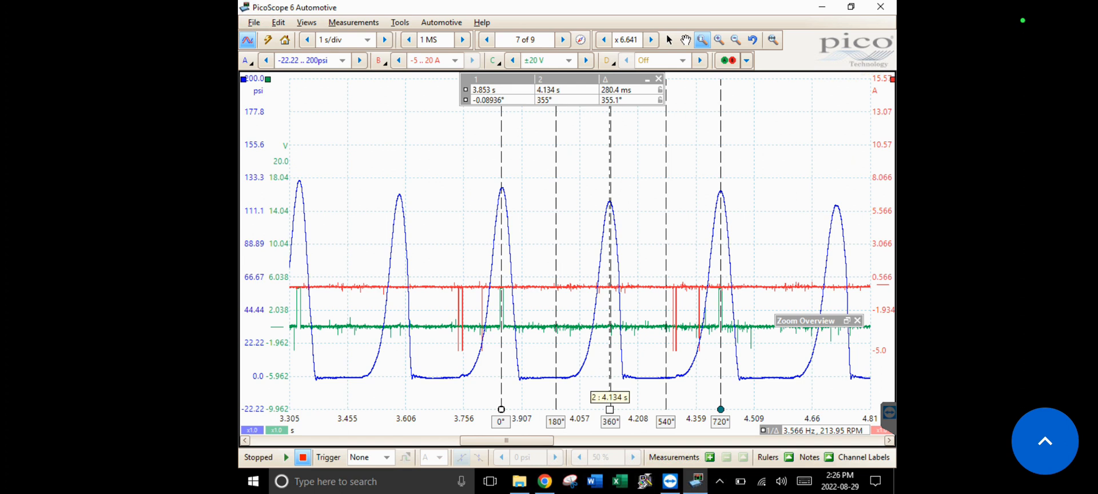
{"action": "left_click_drag", "start_coordinate": [608, 410], "coordinate": [722, 409]}
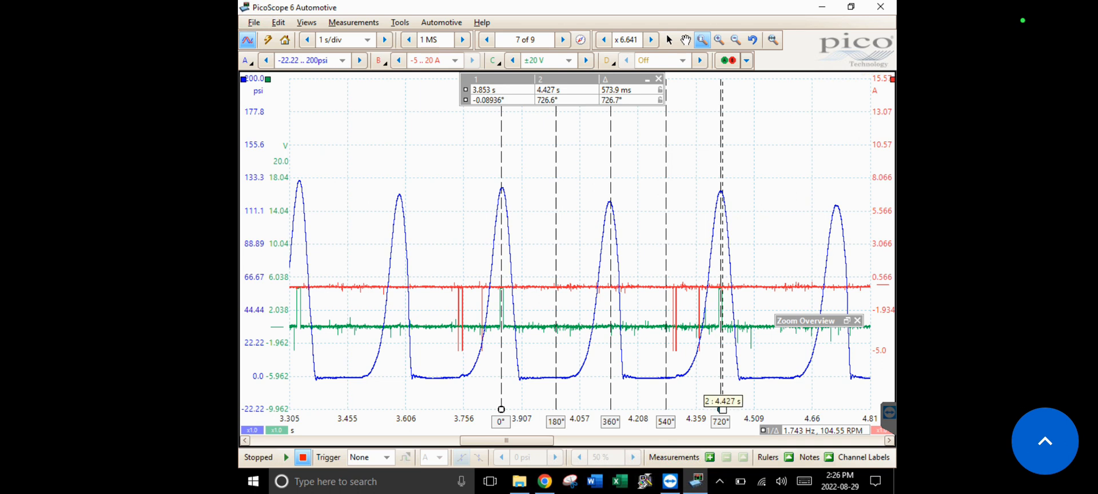
{"action": "left_click_drag", "start_coordinate": [722, 409], "coordinate": [631, 410]}
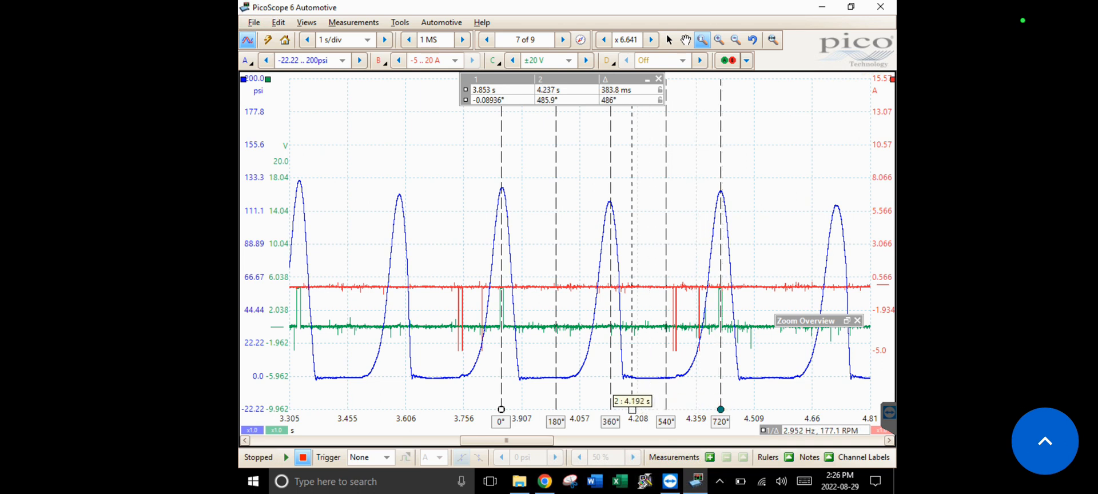
{"action": "left_click_drag", "start_coordinate": [631, 402], "coordinate": [614, 401]}
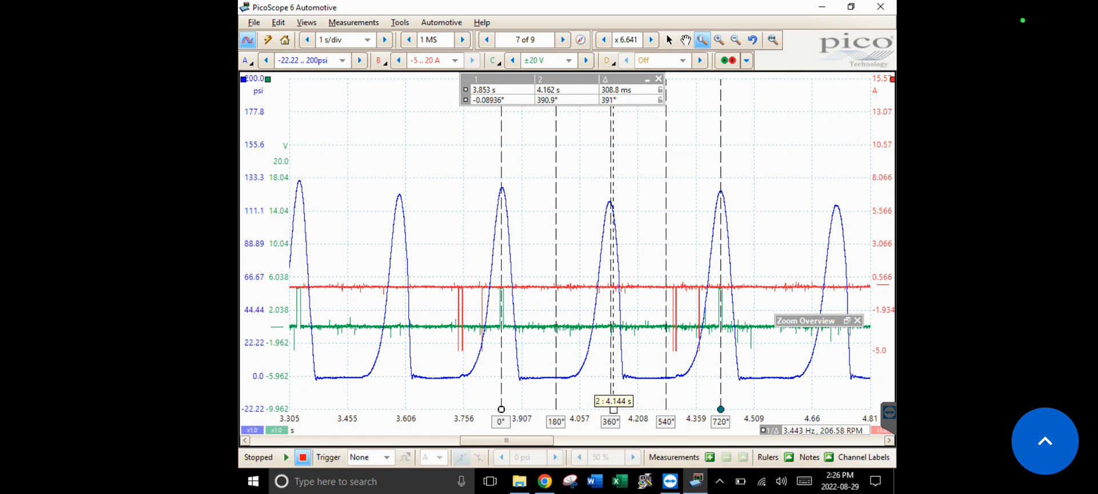
{"action": "left_click_drag", "start_coordinate": [613, 401], "coordinate": [720, 401]}
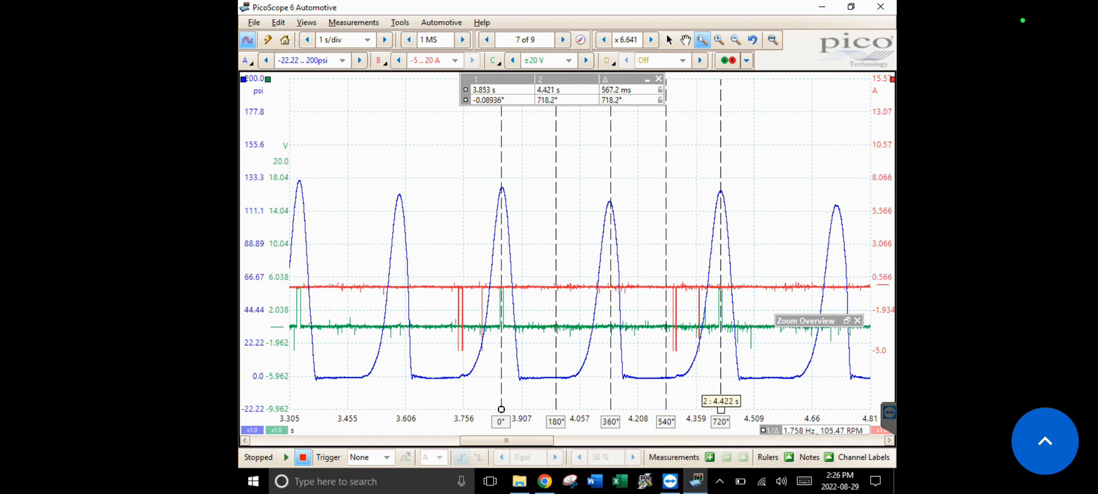